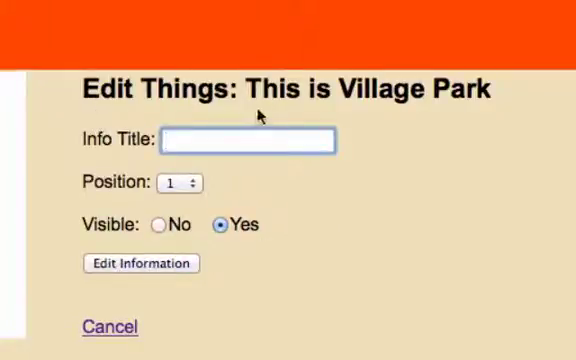
Write $message = "The information was an Epic Fail"; in the failed-update branch.
left_click(248, 140)
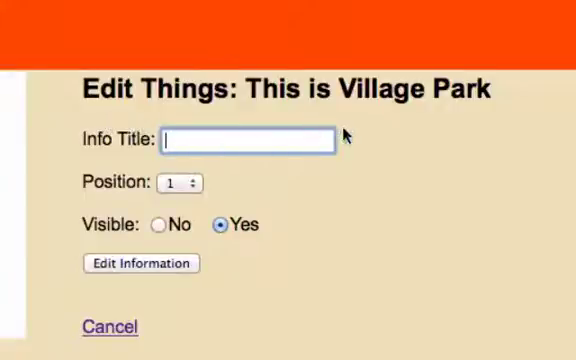
mouse_move(356, 138)
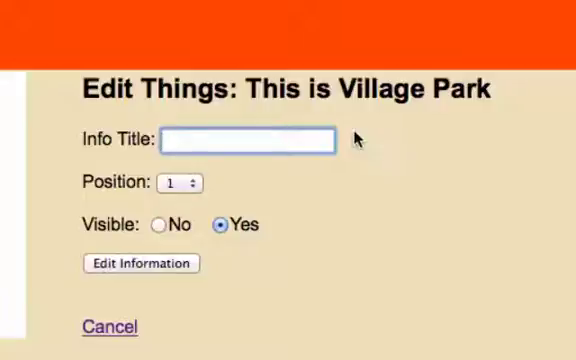
left_click(248, 140)
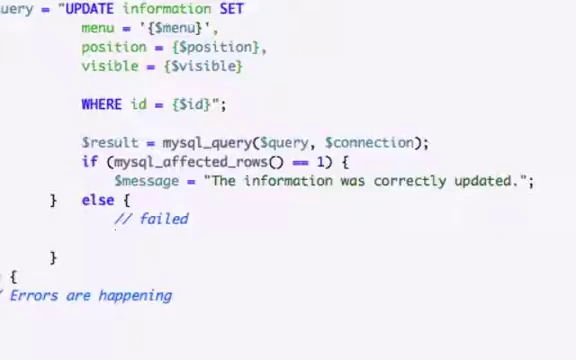
type("$med")
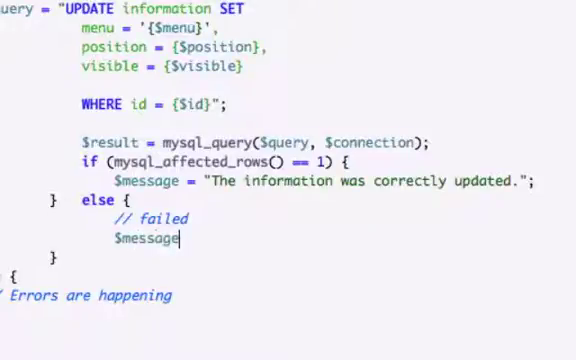
type("=")
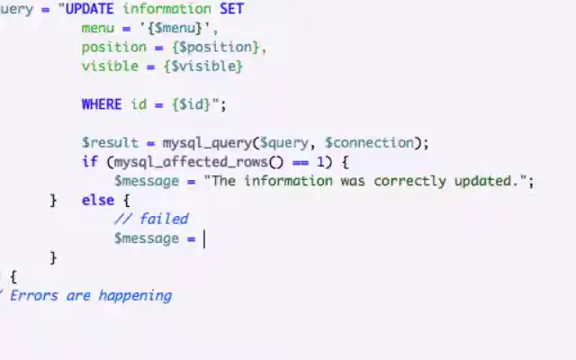
type("\"\"")
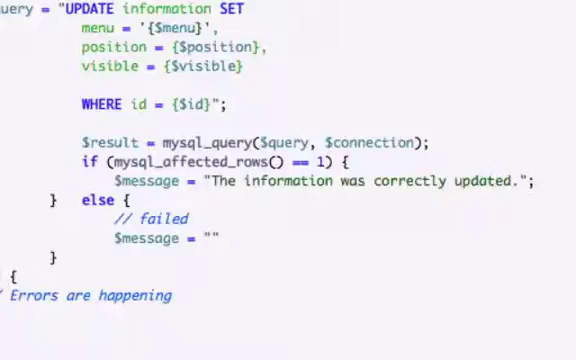
type("The information was c")
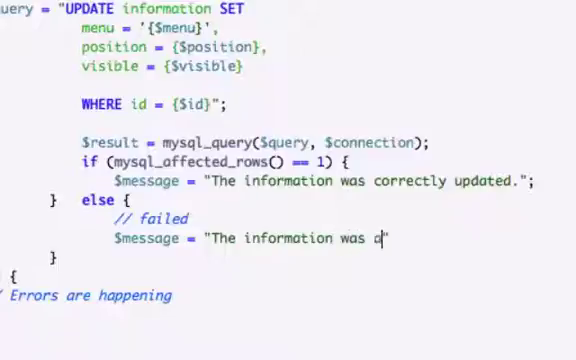
type("an Epic Fa")
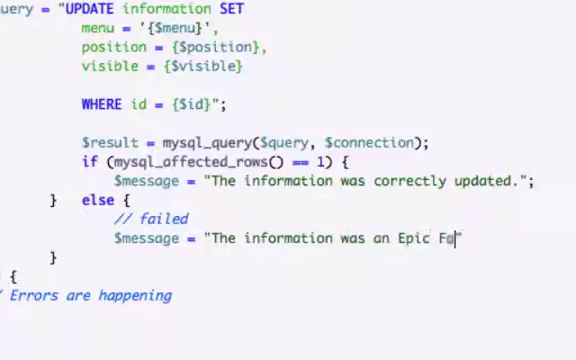
type("il\";")
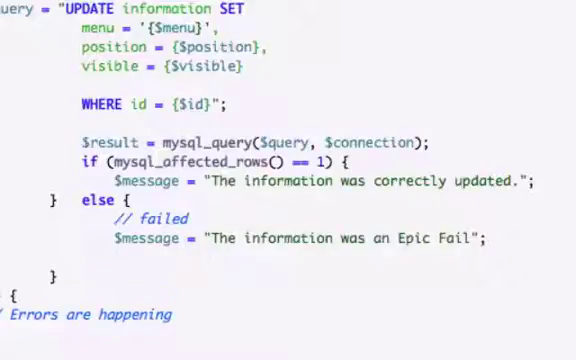
Append "<br />" . mysql_error() to $message so the database error is reported.
type("$message /")
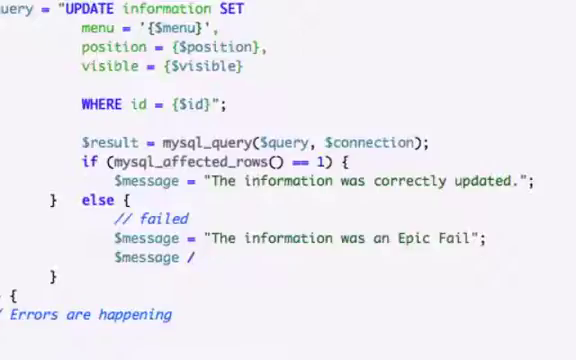
type(".")
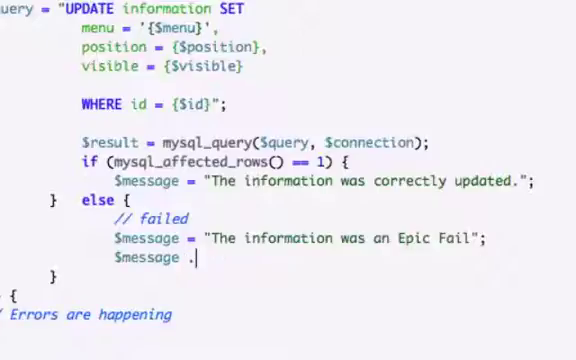
type("= \"<br")
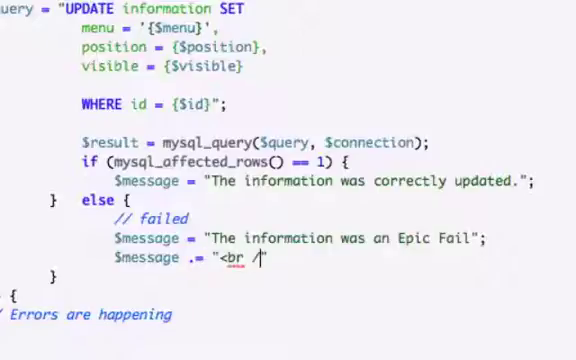
type("/>")
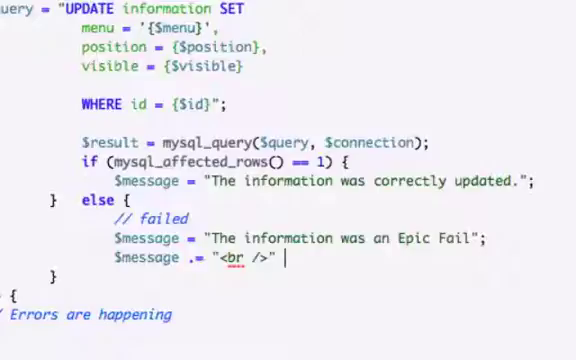
type(".")
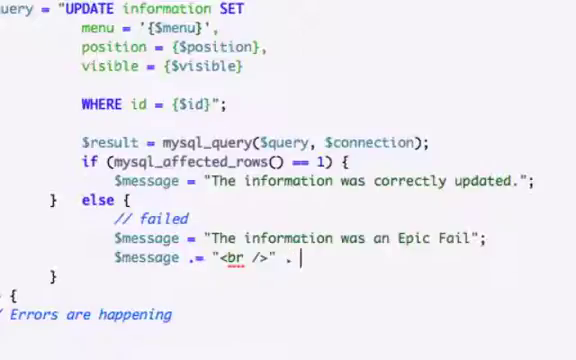
type("mysql")
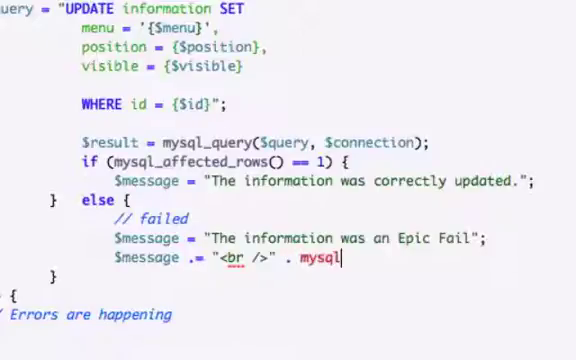
type("_e")
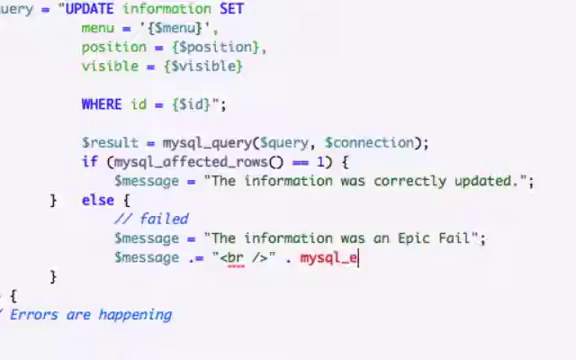
type("rror();")
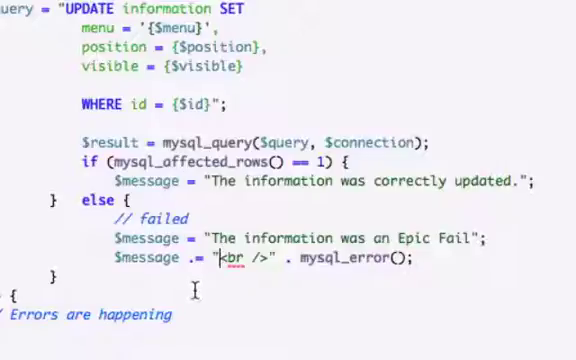
mouse_move(266, 224)
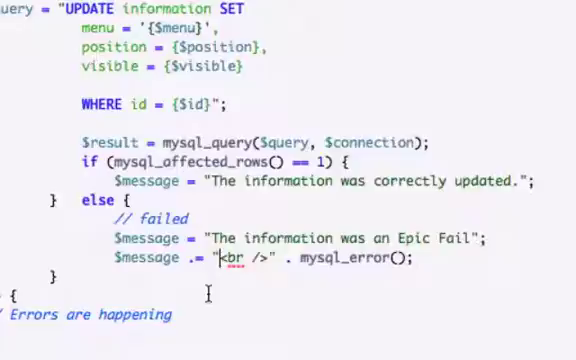
Write $message = "There were " . count($errors) . " too many errors in the form!" under the errors comment.
scroll("down", 3)
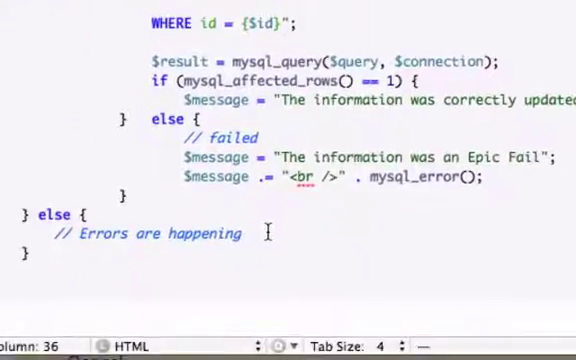
type("$mes")
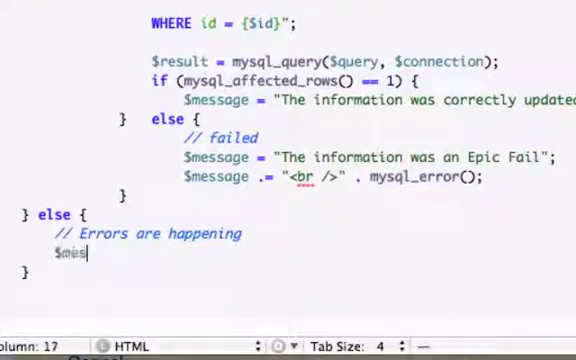
type("sage")
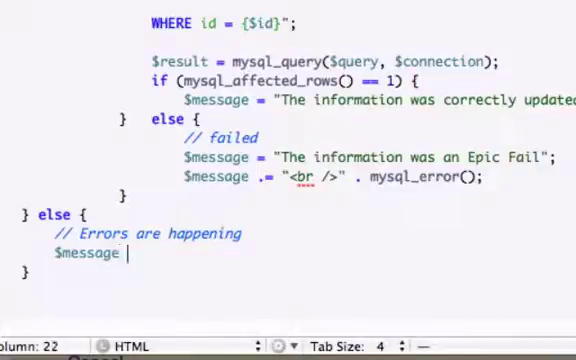
type("= \"")
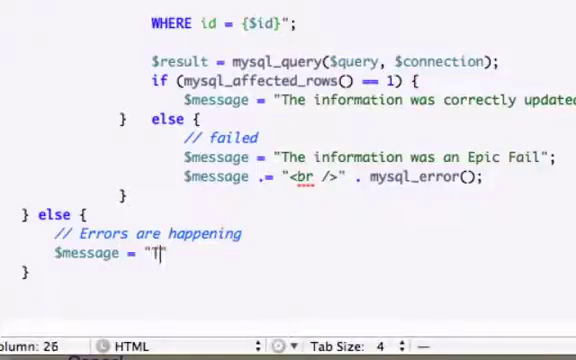
type("There were")
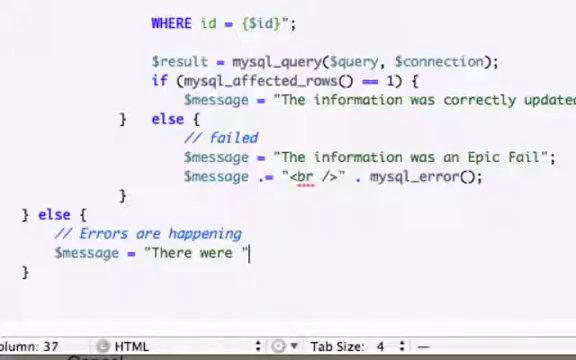
type(". cou")
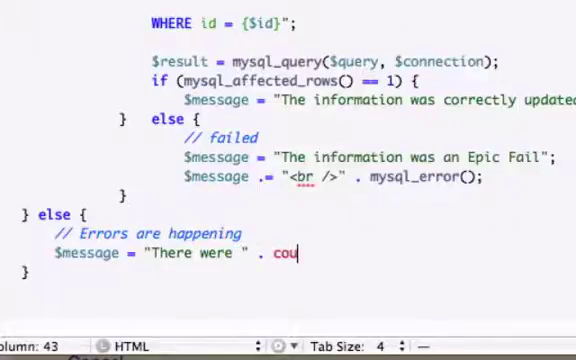
type("nt()")
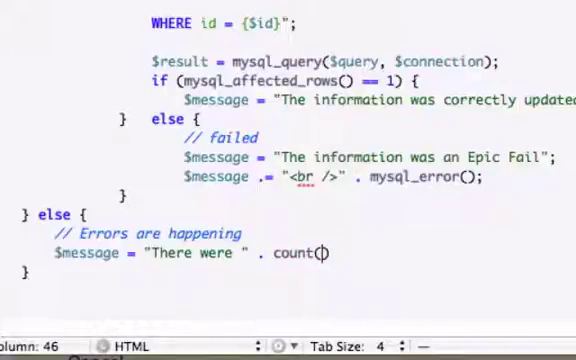
type("$r")
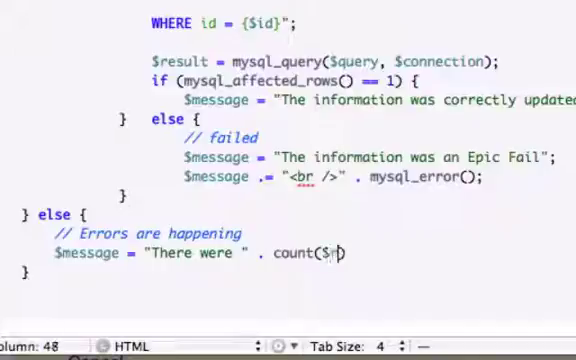
type("errors")
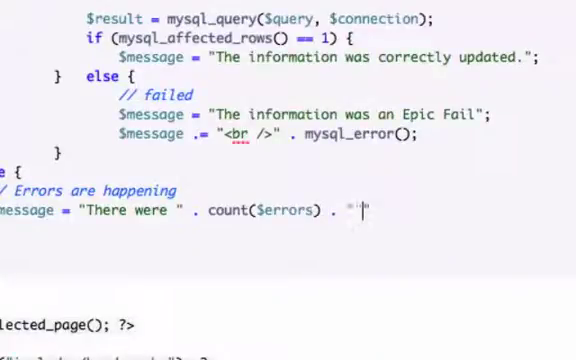
type("too")
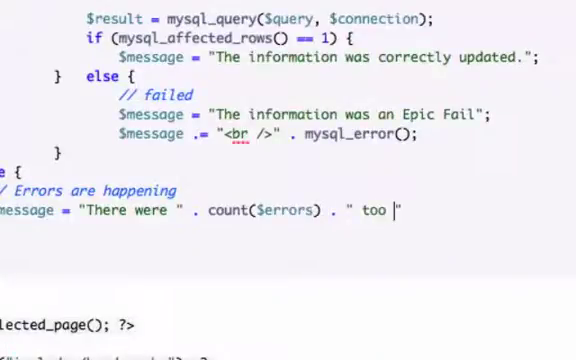
type("many errors in the form!")
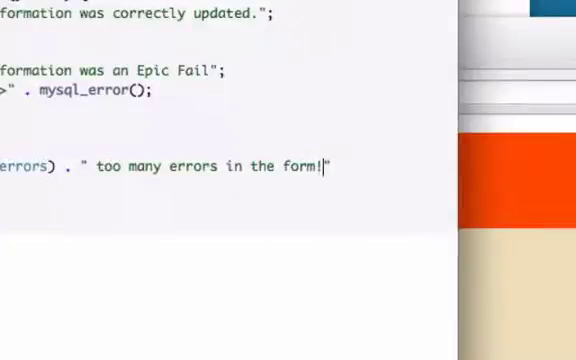
Finish the statement, then submit the Village Park form with an empty Info Title.
type("\";")
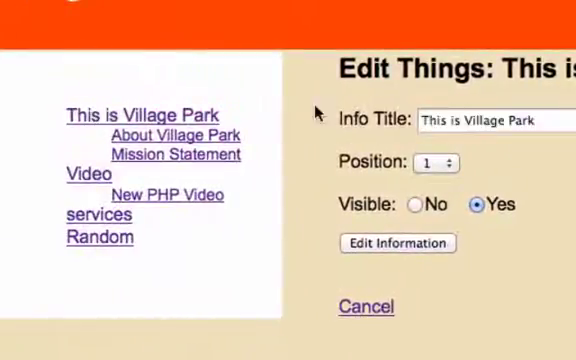
left_click(486, 120)
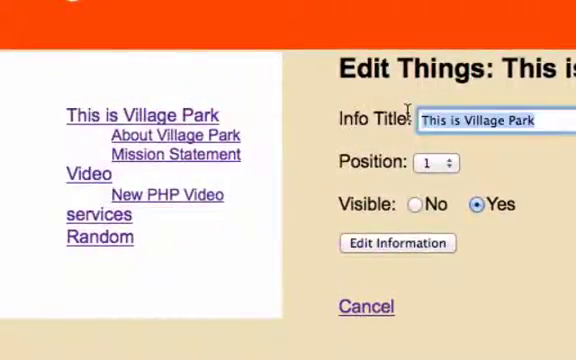
left_click(490, 120)
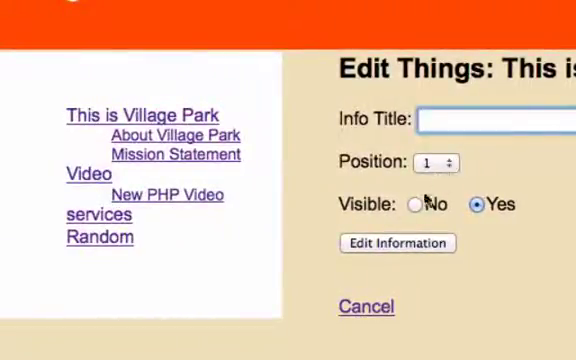
left_click(396, 244)
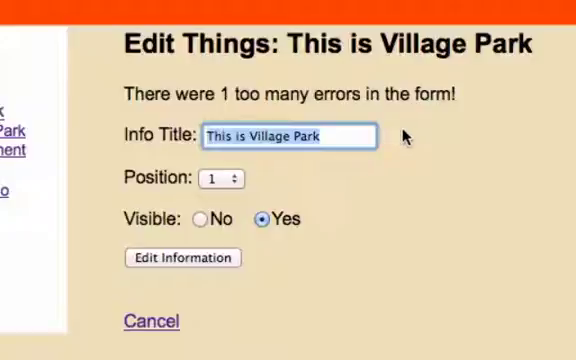